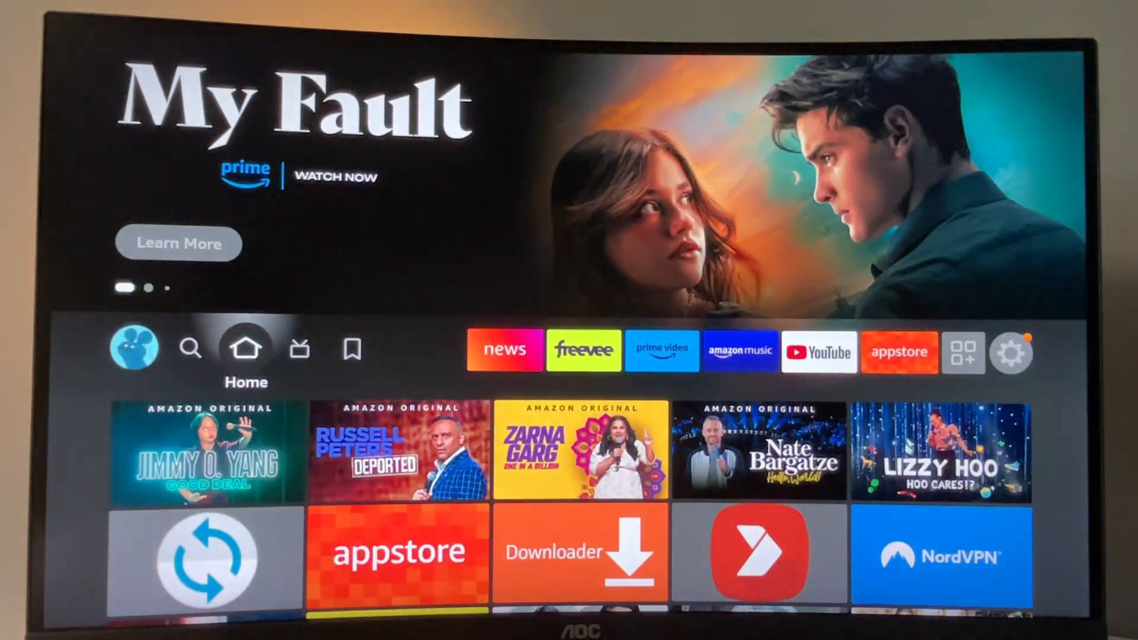
Start a search from the Home bar and enter the letter D.
click(189, 349)
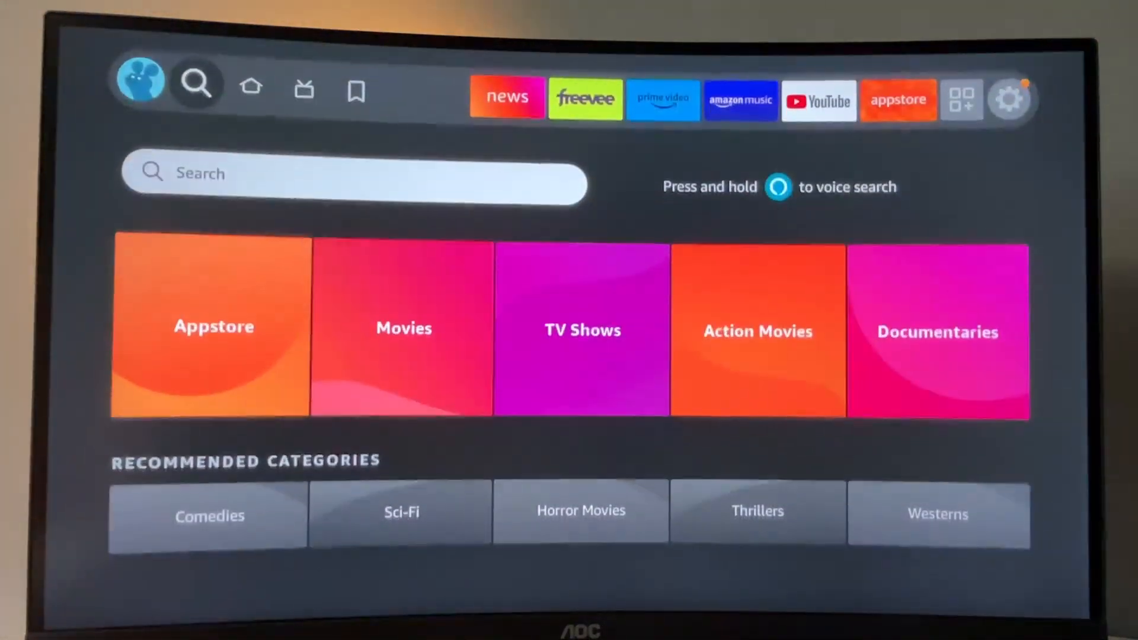
click(356, 182)
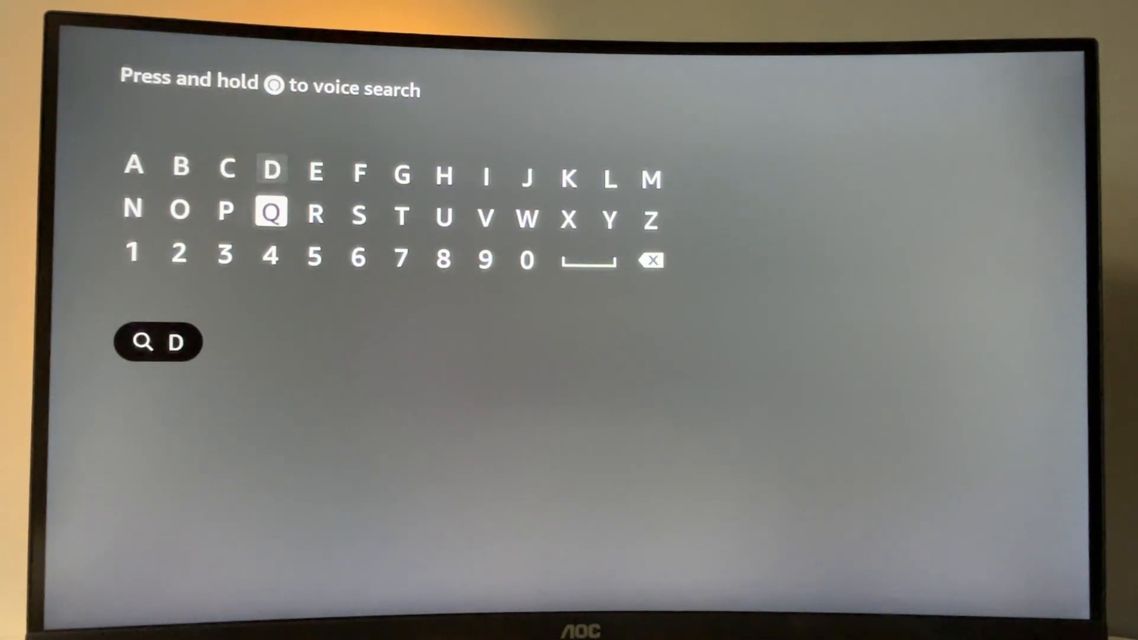
Extend the search term to 'Do' so Downloader appears among the suggestions.
click(179, 211)
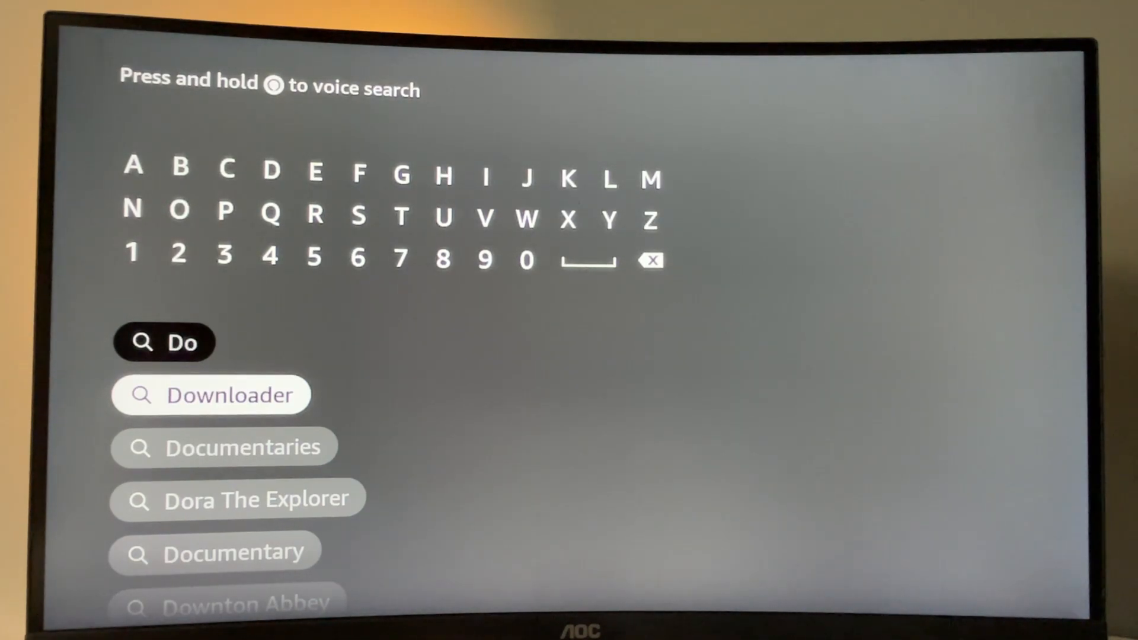
View the Downloader search results, then return to the Home screen.
click(211, 395)
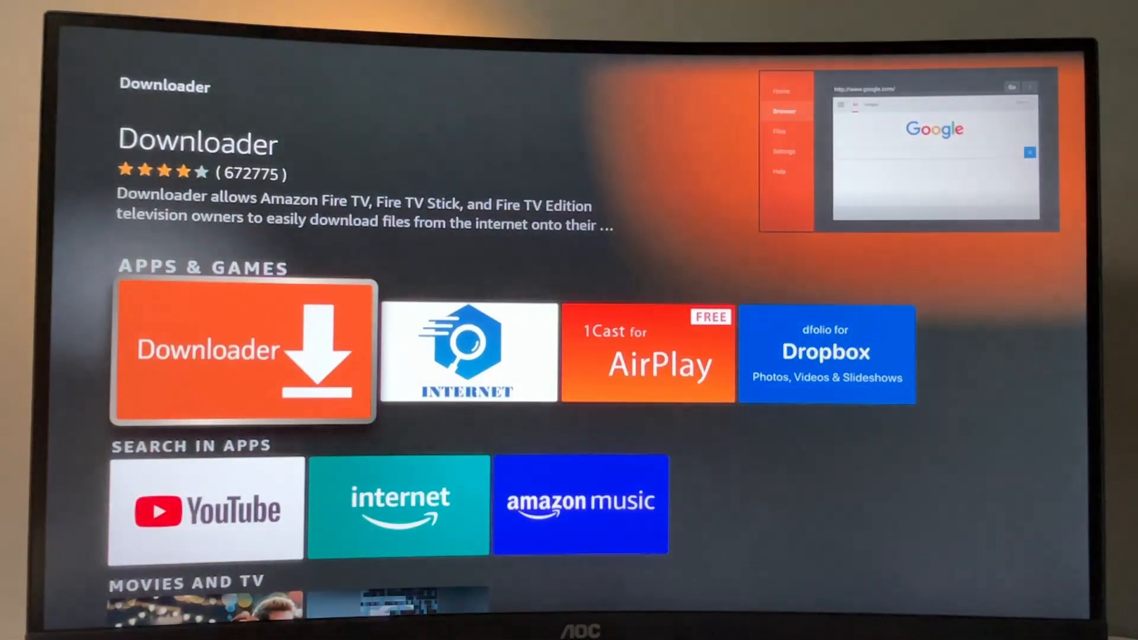
scroll(right, 3)
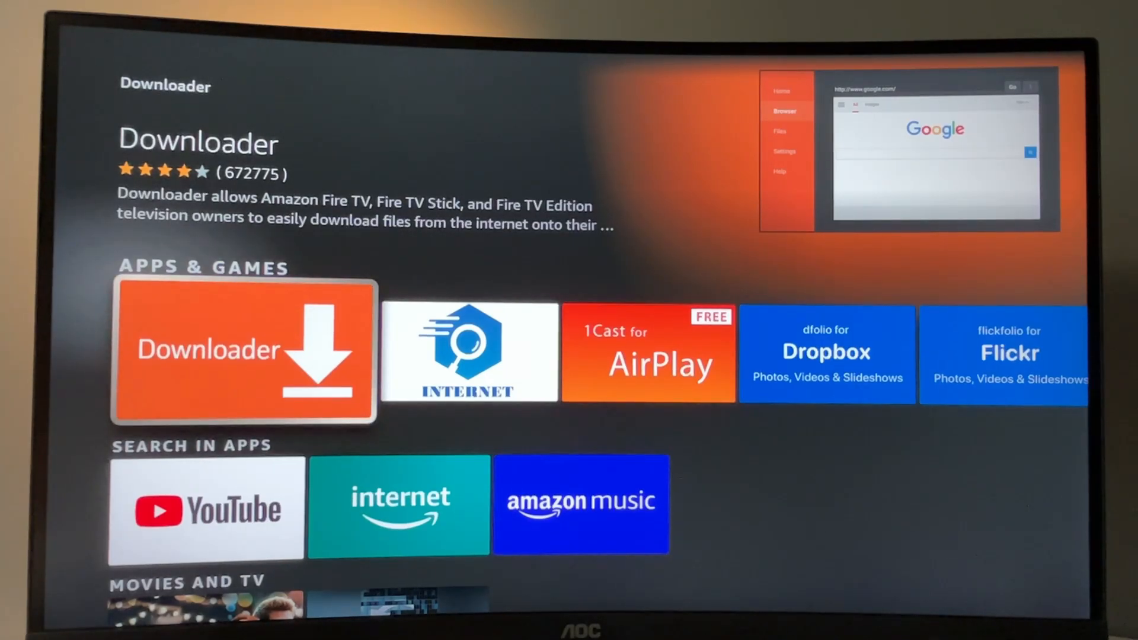
key(Home)
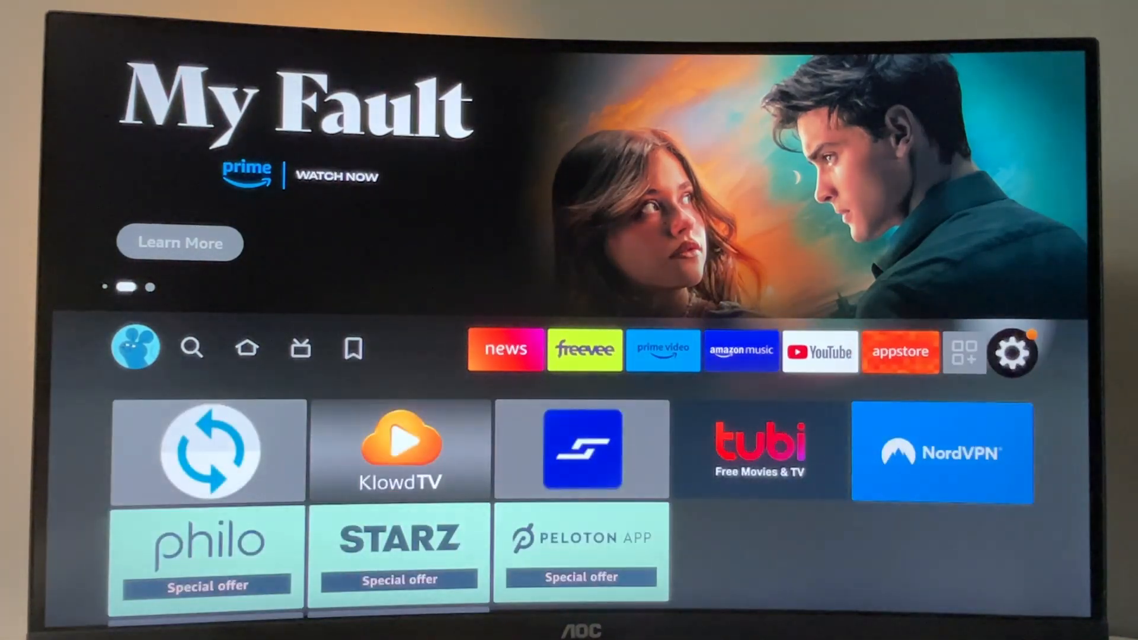
Go into Settings > My Fire TV > Developer options with ADB debugging ON.
click(1013, 350)
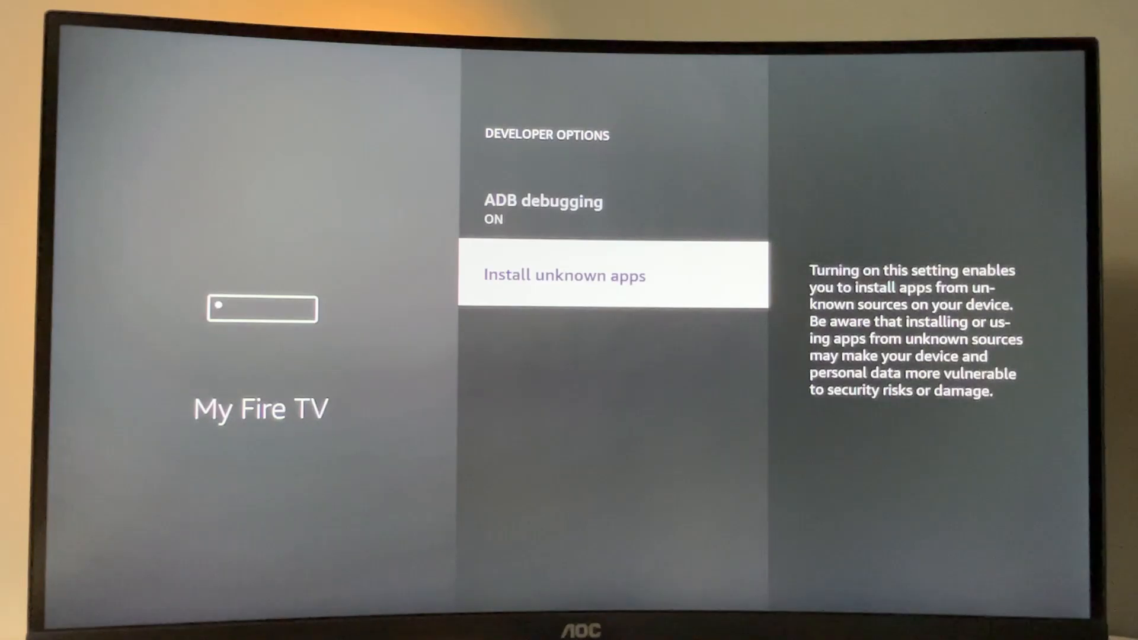
Confirm Downloader is ON under Install unknown apps, then return to My Fire TV.
click(612, 275)
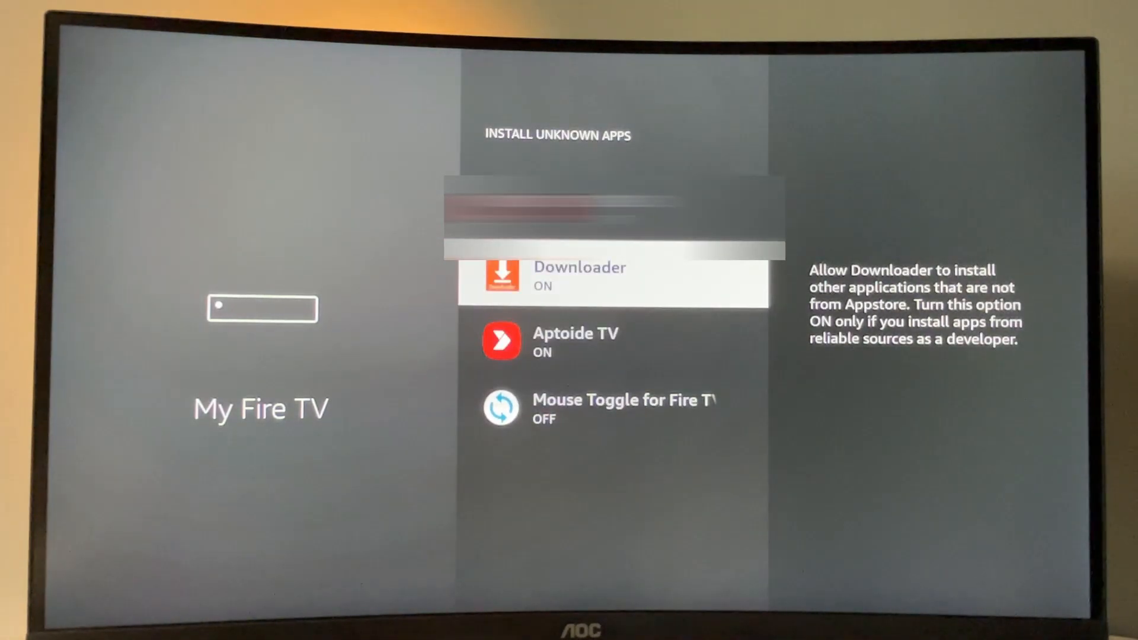
key(Back)
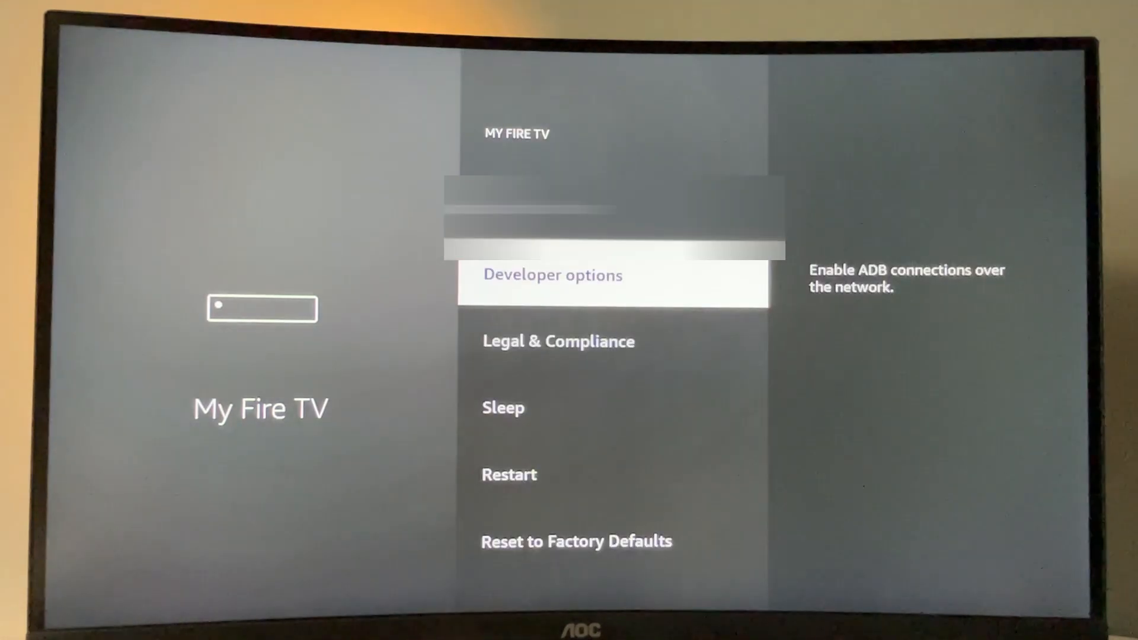